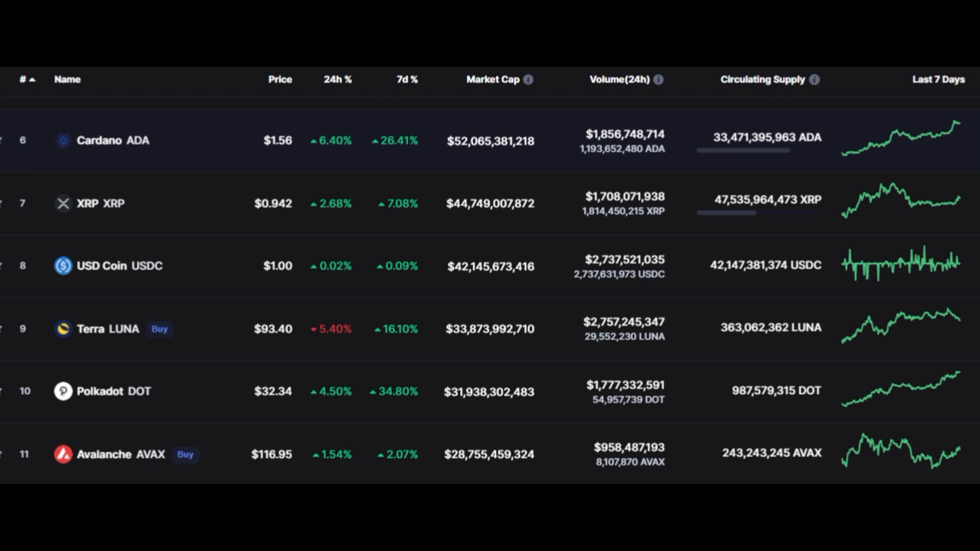
Step: Select Avalanche (AVAX) in the rankings table to view its $112.68 price and rank 11
left_click(112, 454)
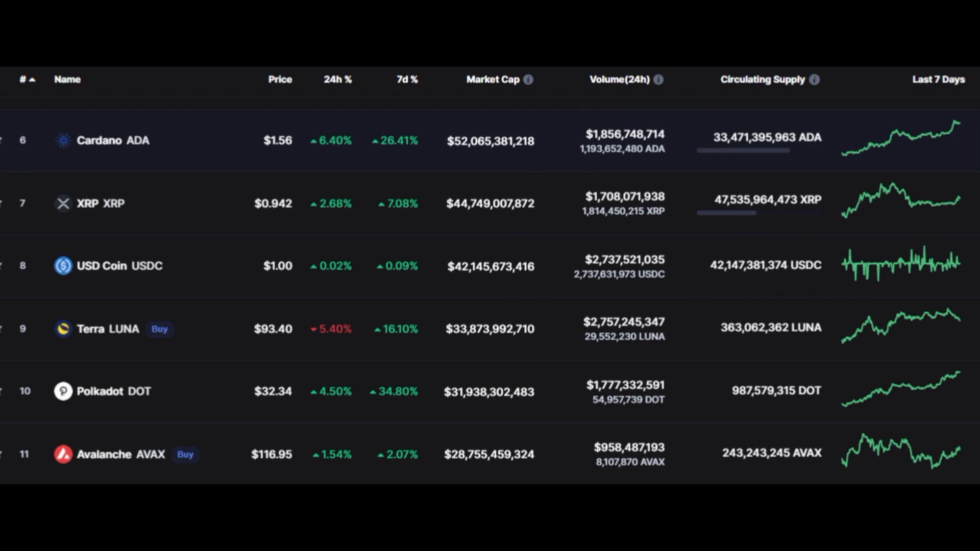
left_click(120, 455)
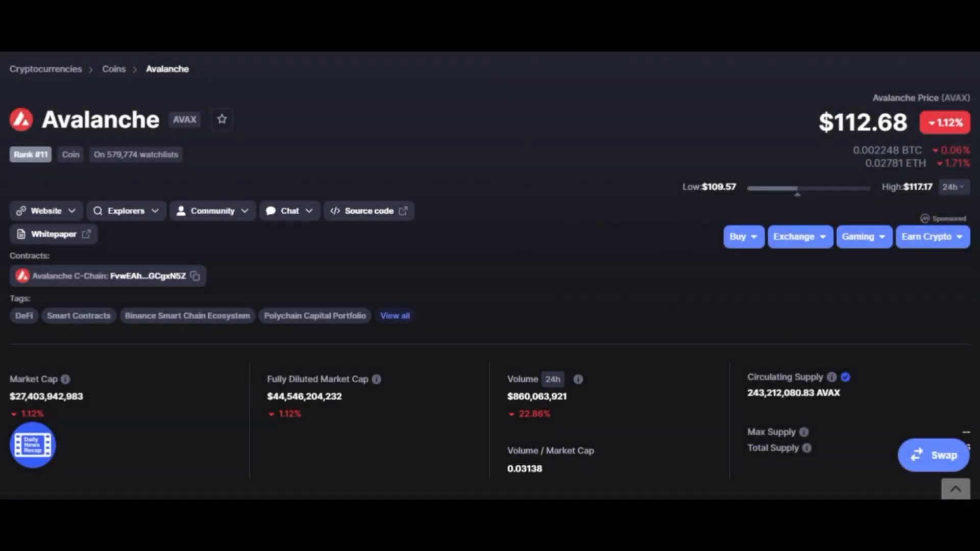